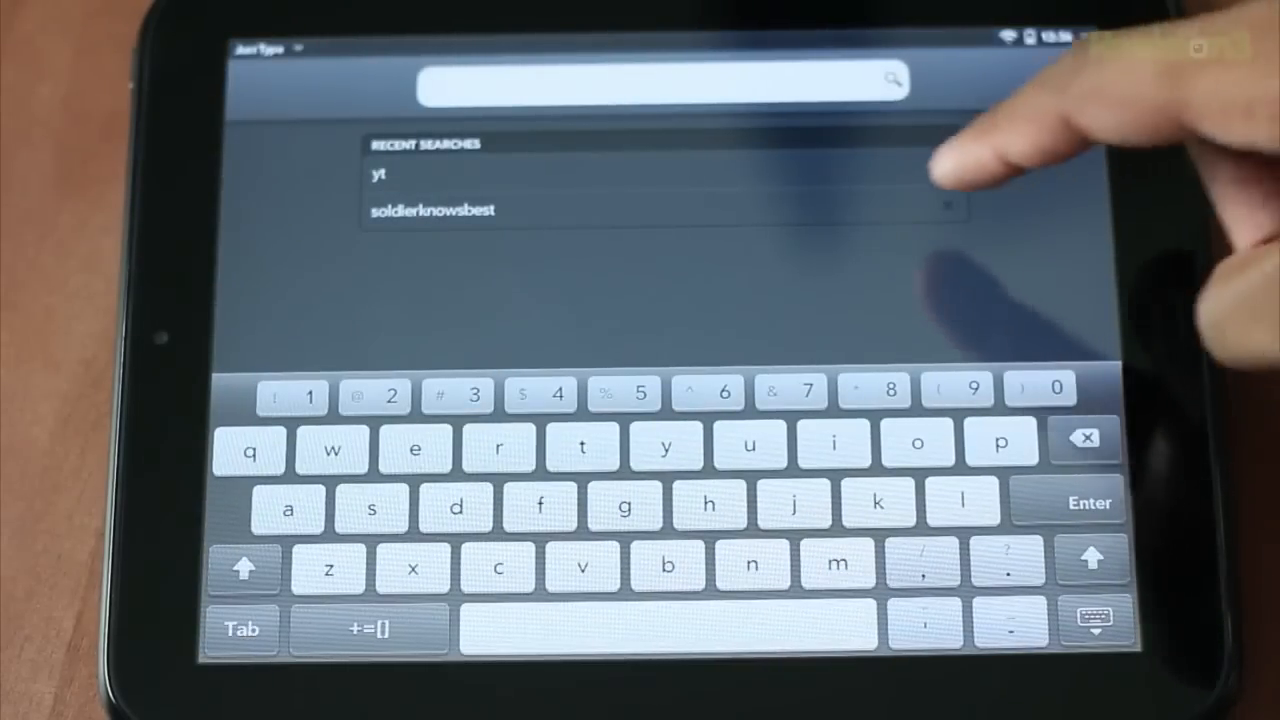
Rerun the recent 'soldierknowsbest' search and browse its web, app and quick-action results.
click(431, 210)
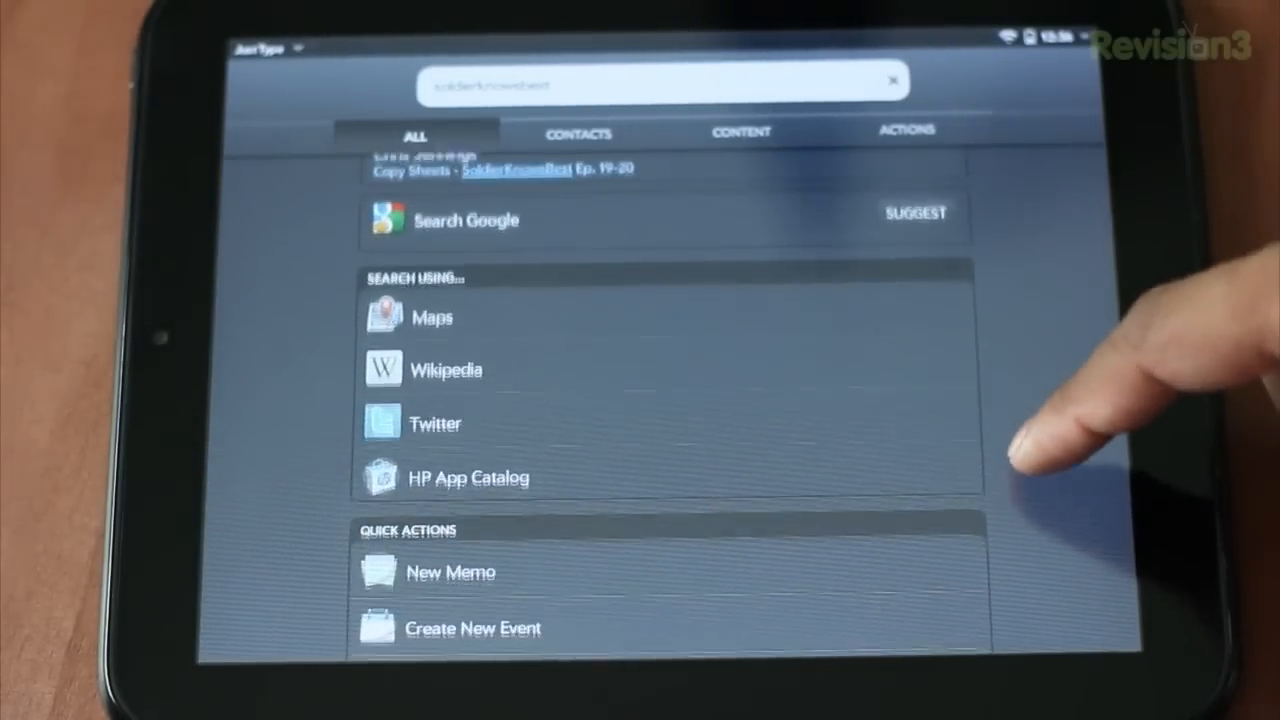
scroll(up, 3)
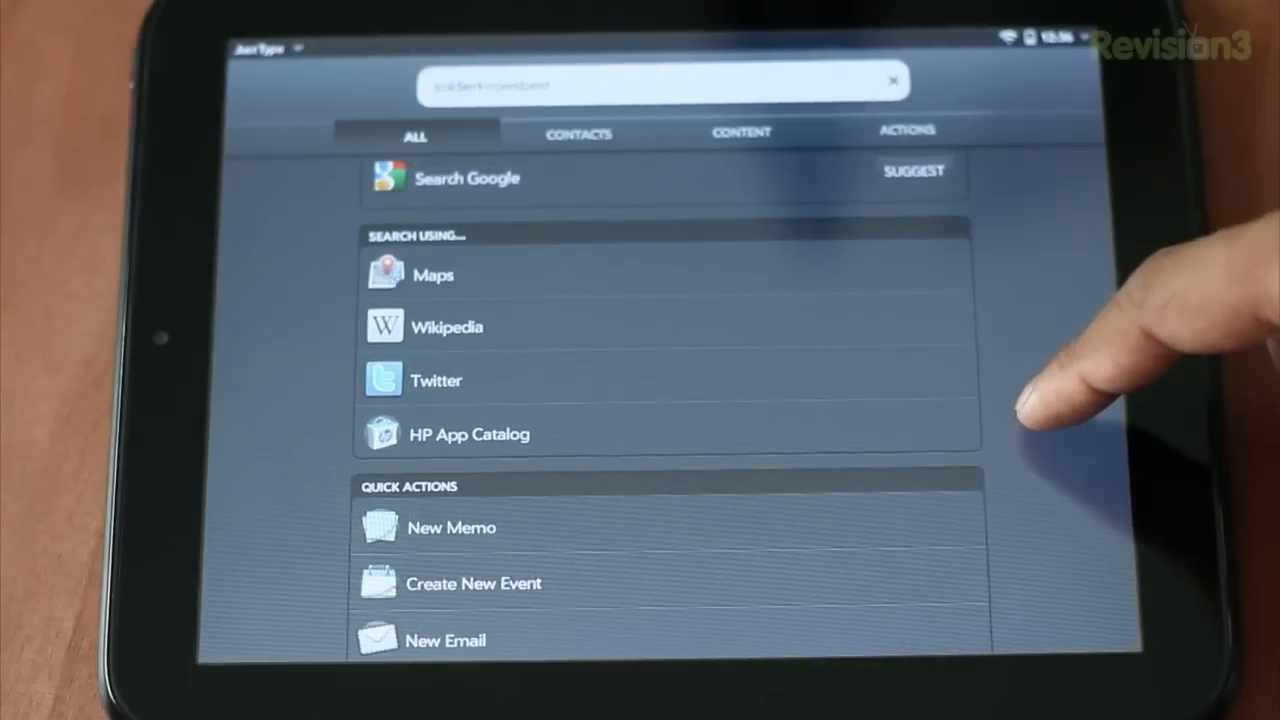
scroll(up, 3)
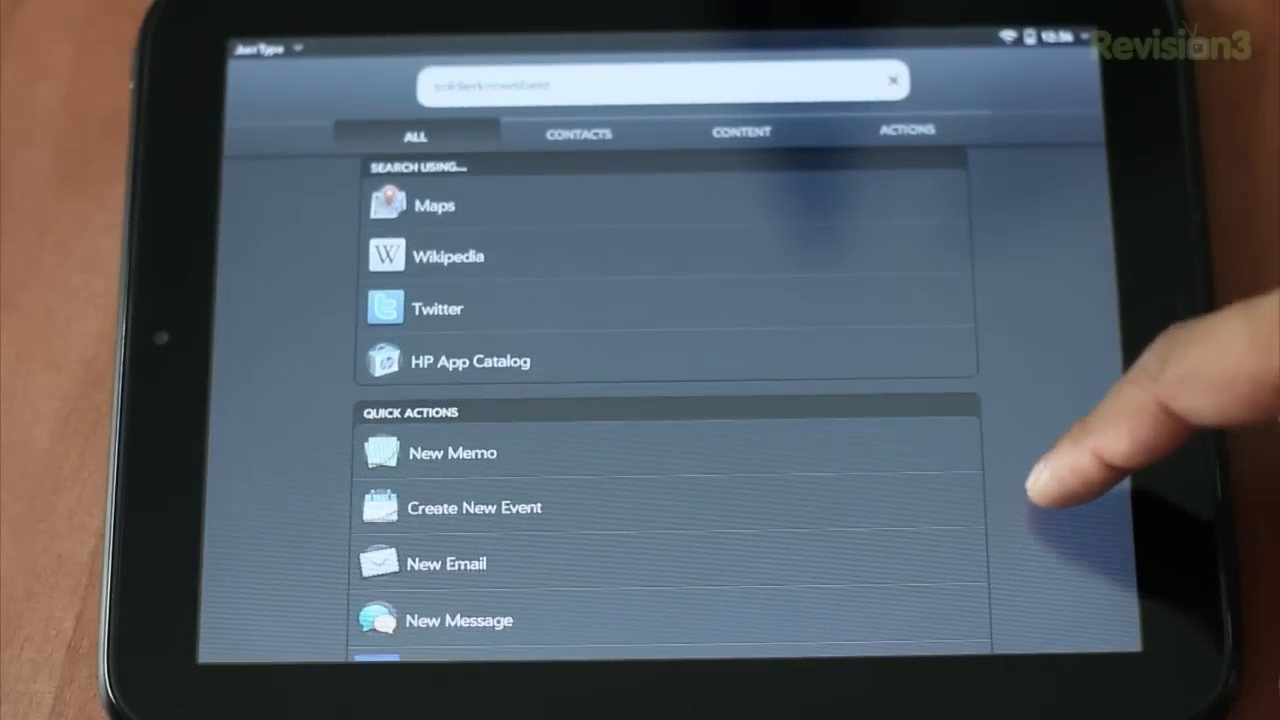
scroll(up, 3)
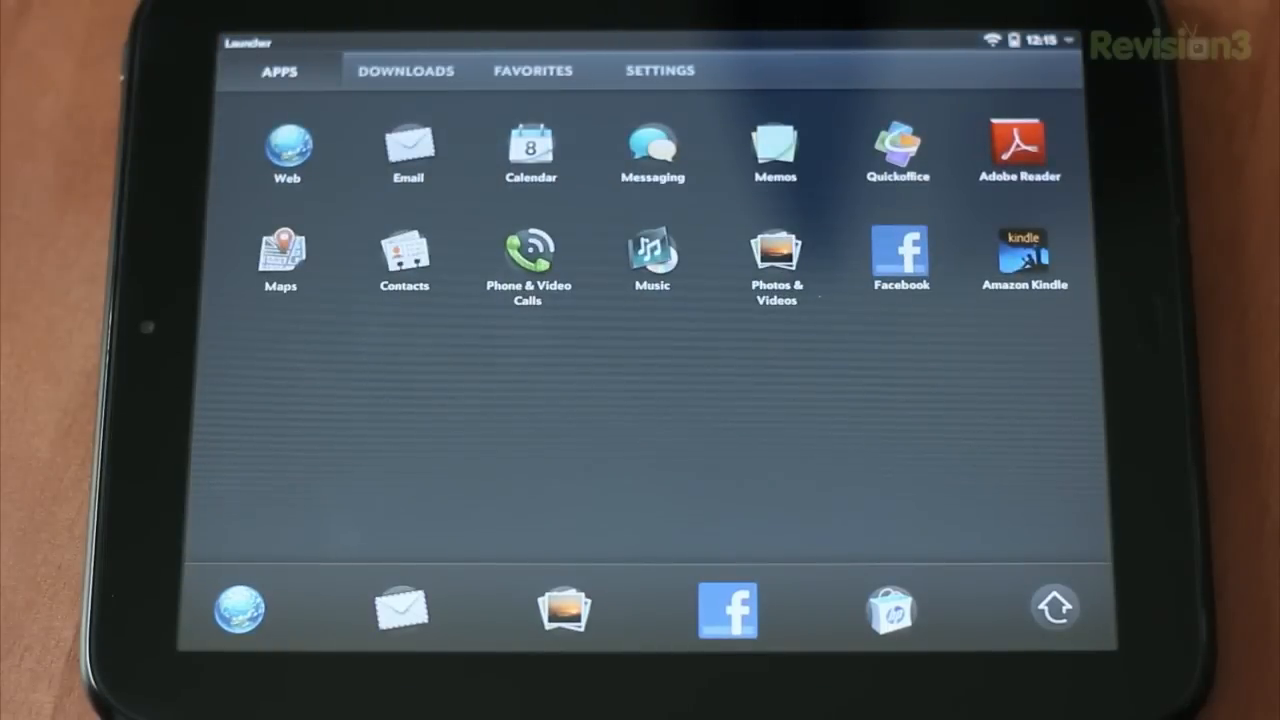
Show the Apps tab grid of installed applications in the Launcher.
click(405, 70)
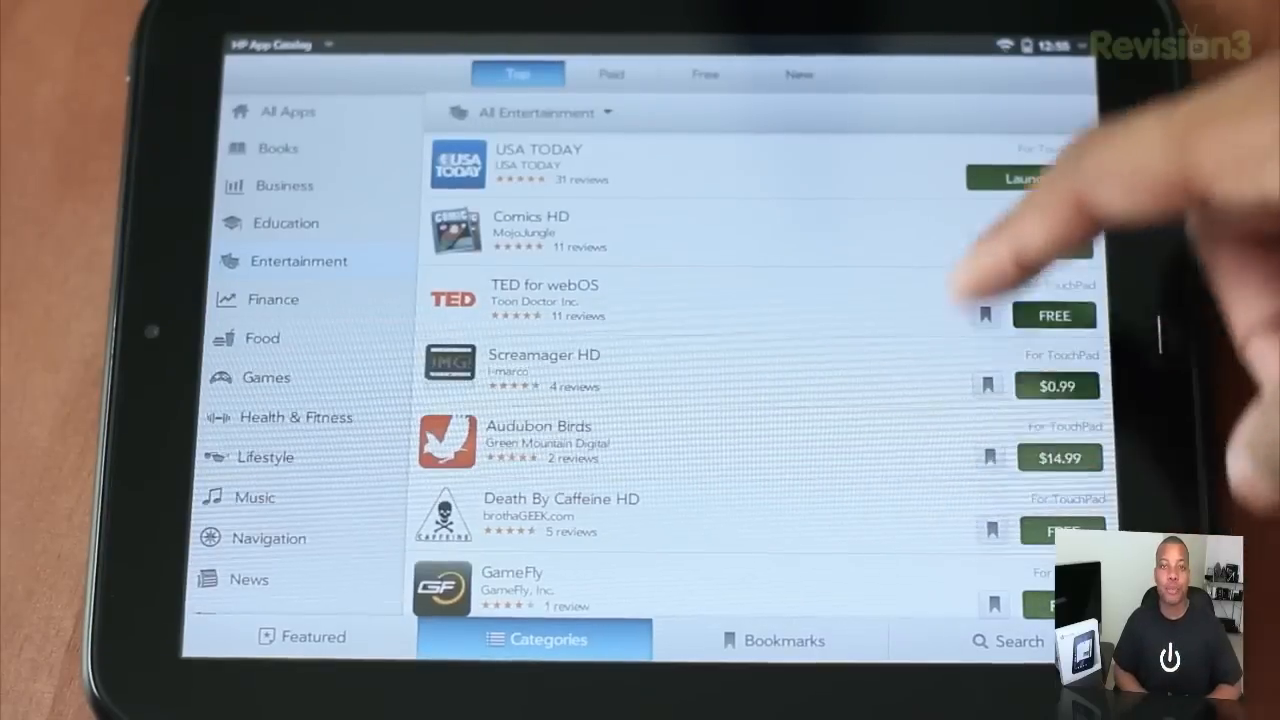
Scroll through the top Entertainment apps with their prices and ratings.
scroll(down, 3)
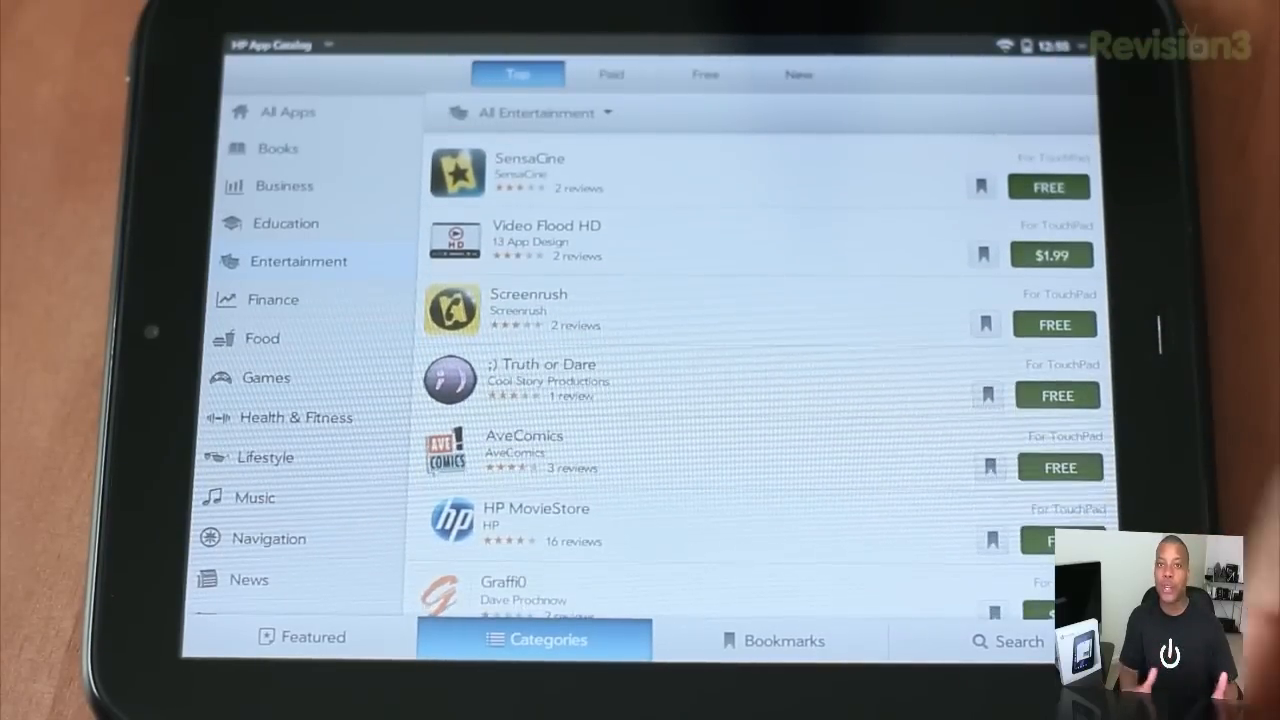
scroll(down, 3)
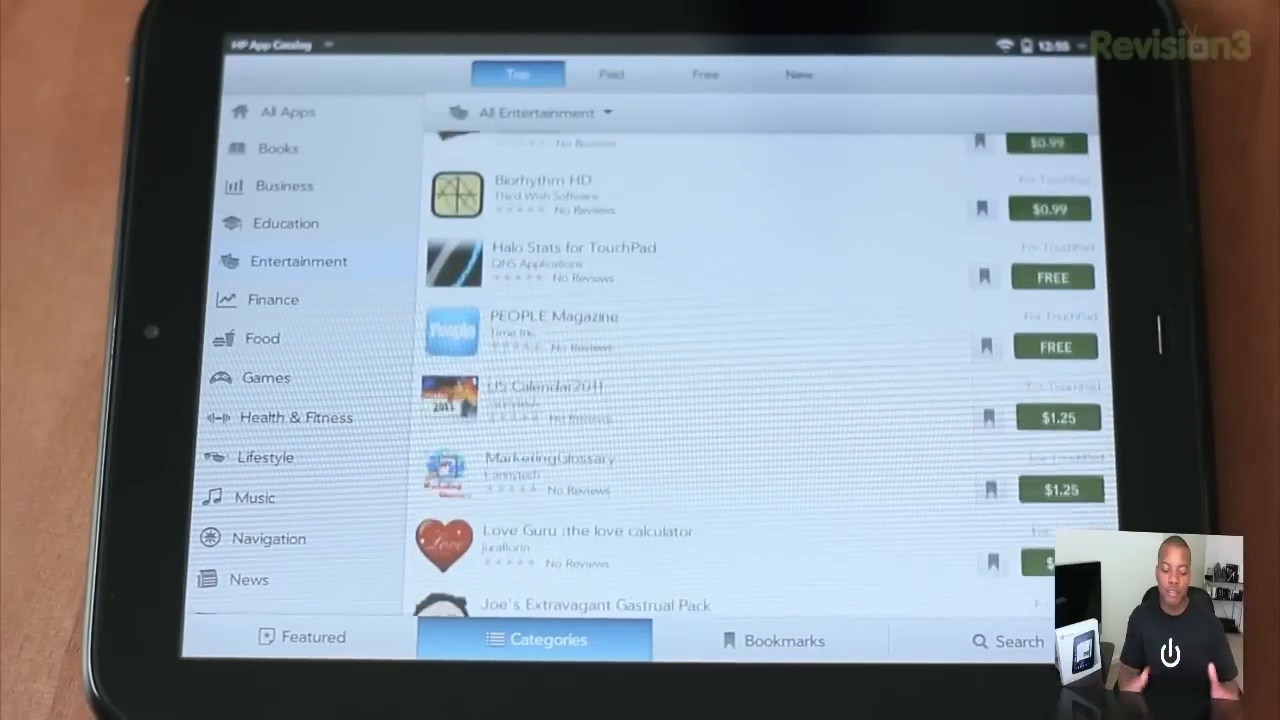
scroll(down, 3)
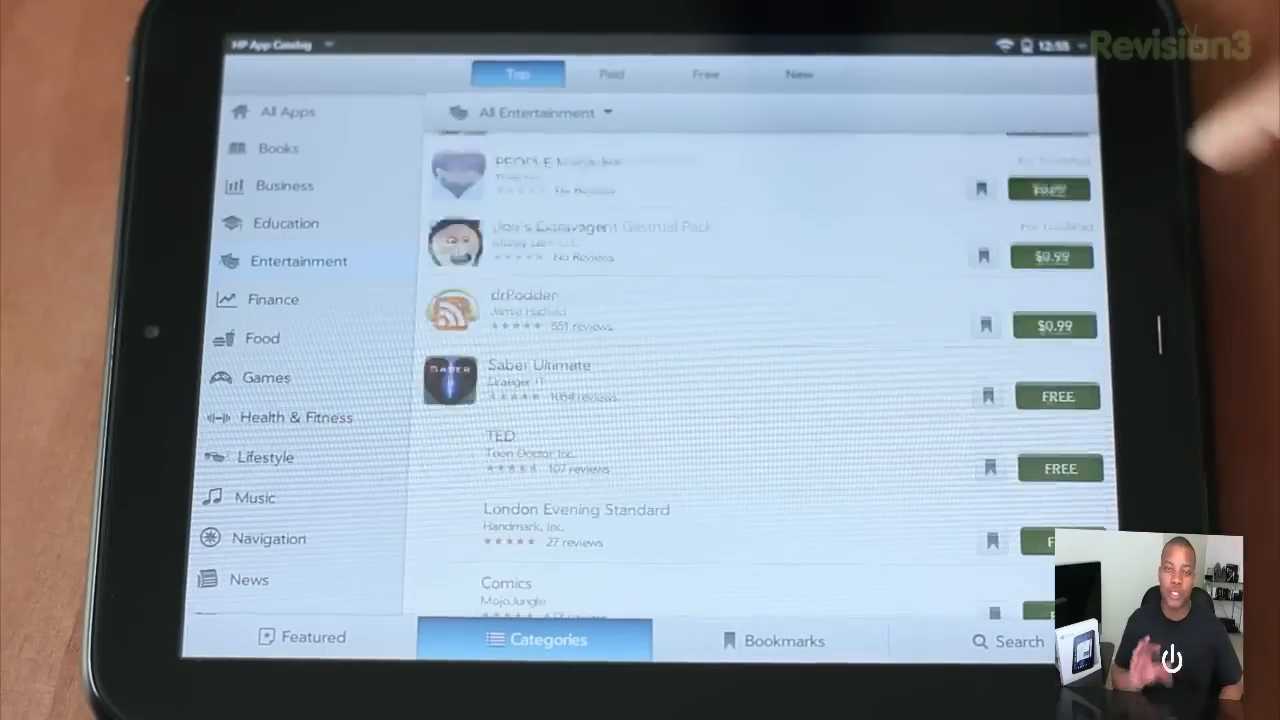
scroll(down, 3)
text(angry birds)
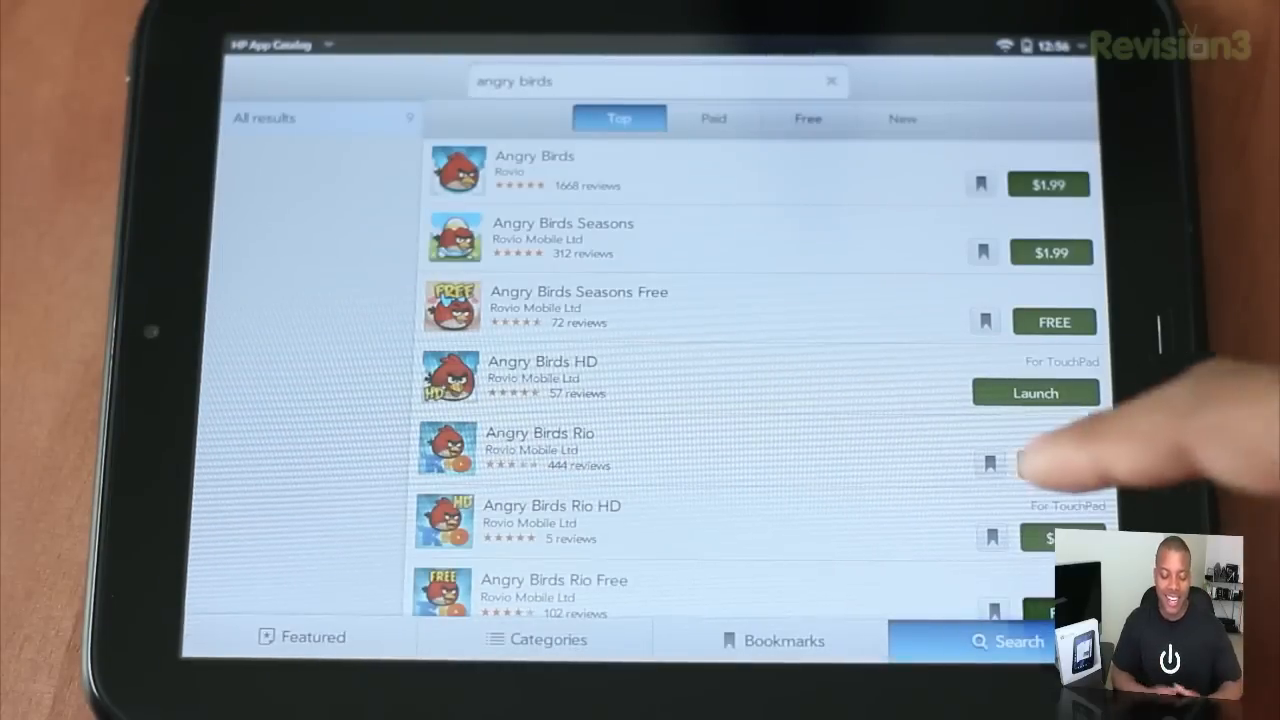
Scroll down and back up through the nine 'angry birds' search results.
scroll(down, 3)
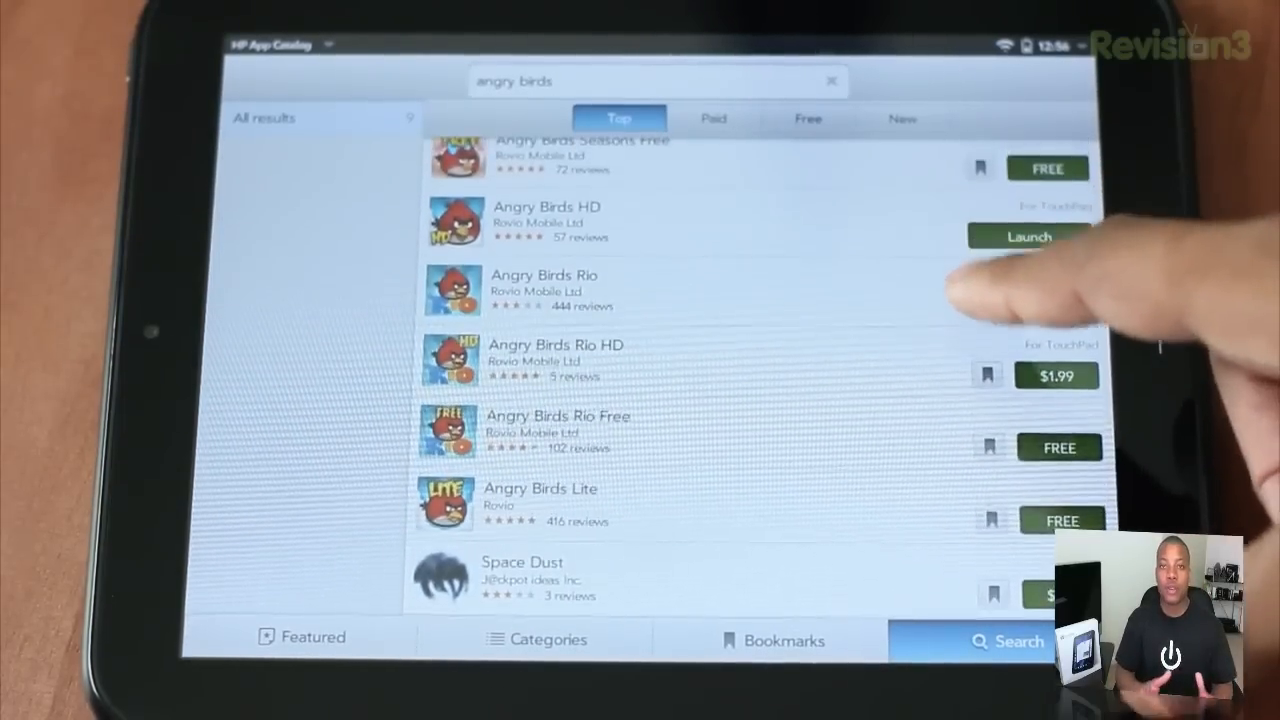
scroll(up, 3)
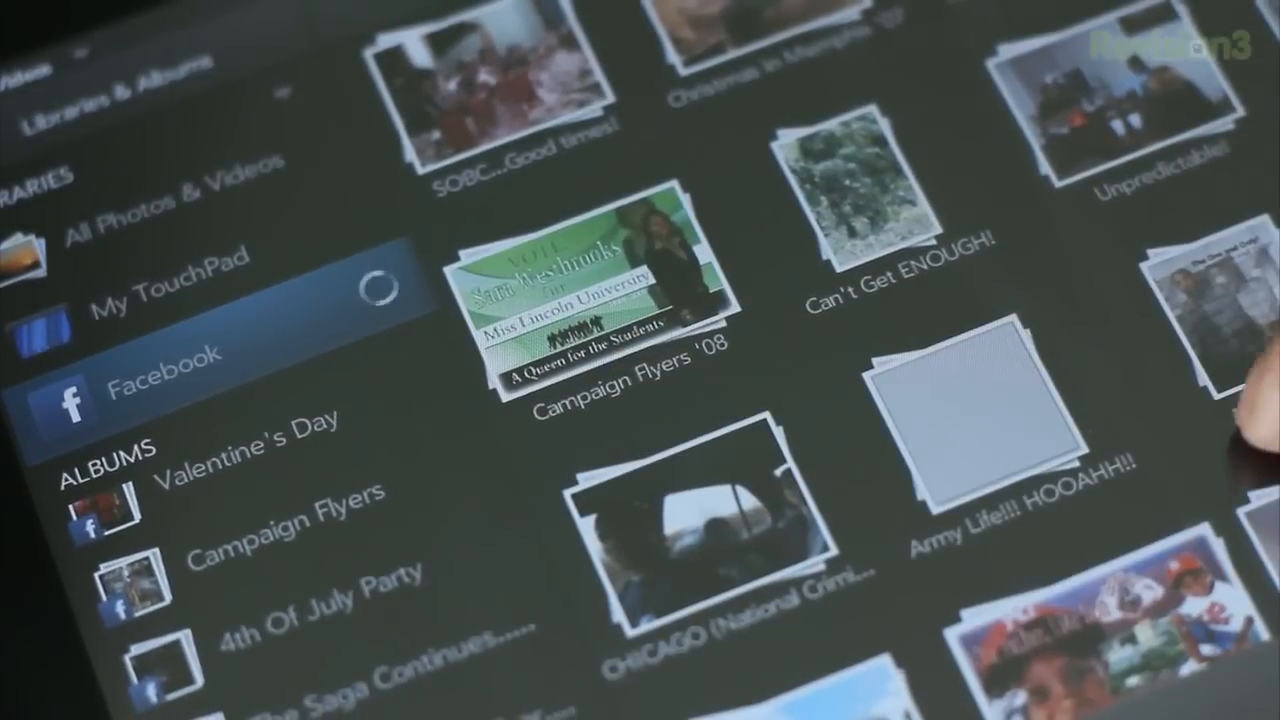
Scroll the Facebook album grid to reveal LU Disaster, Homecoming Exposed and Date Auction.
scroll(down, 3)
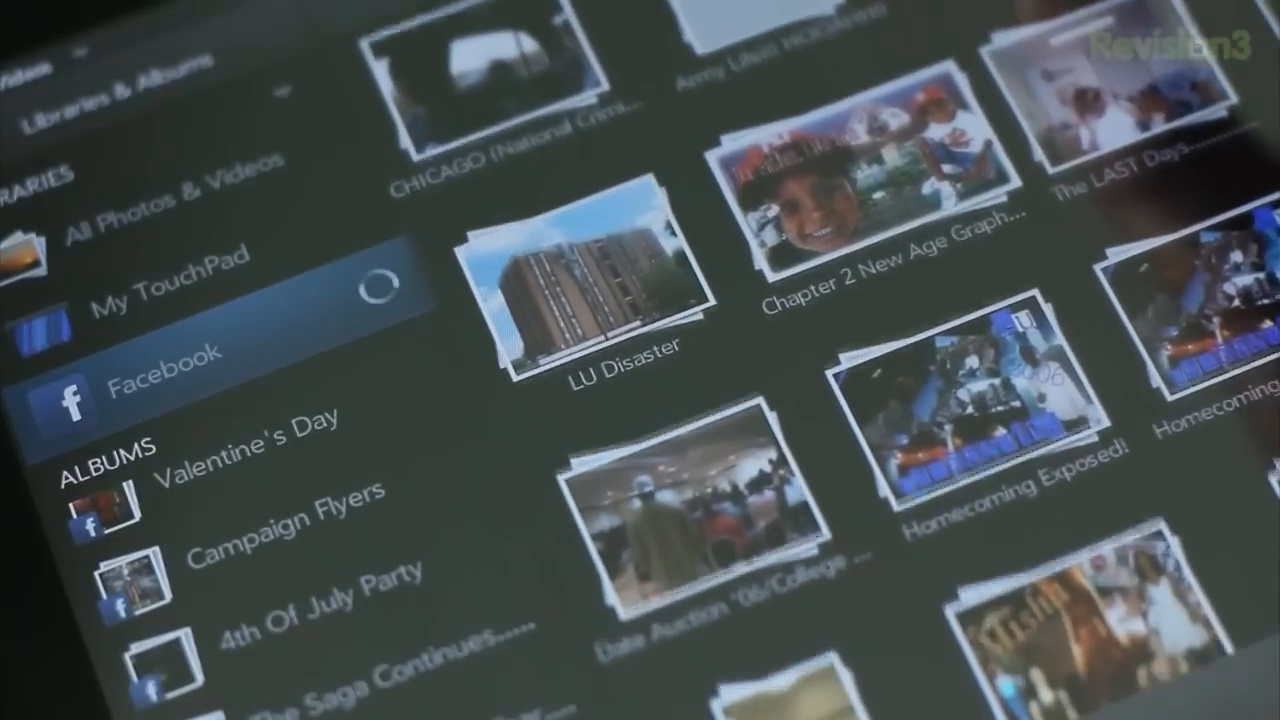